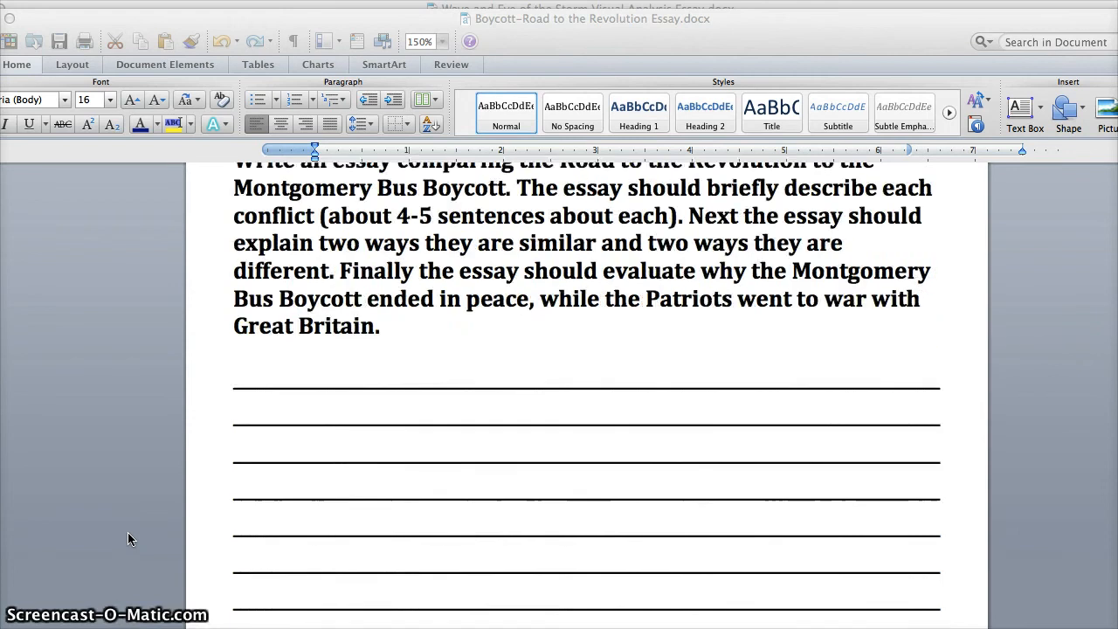
pyautogui.scroll(-3)
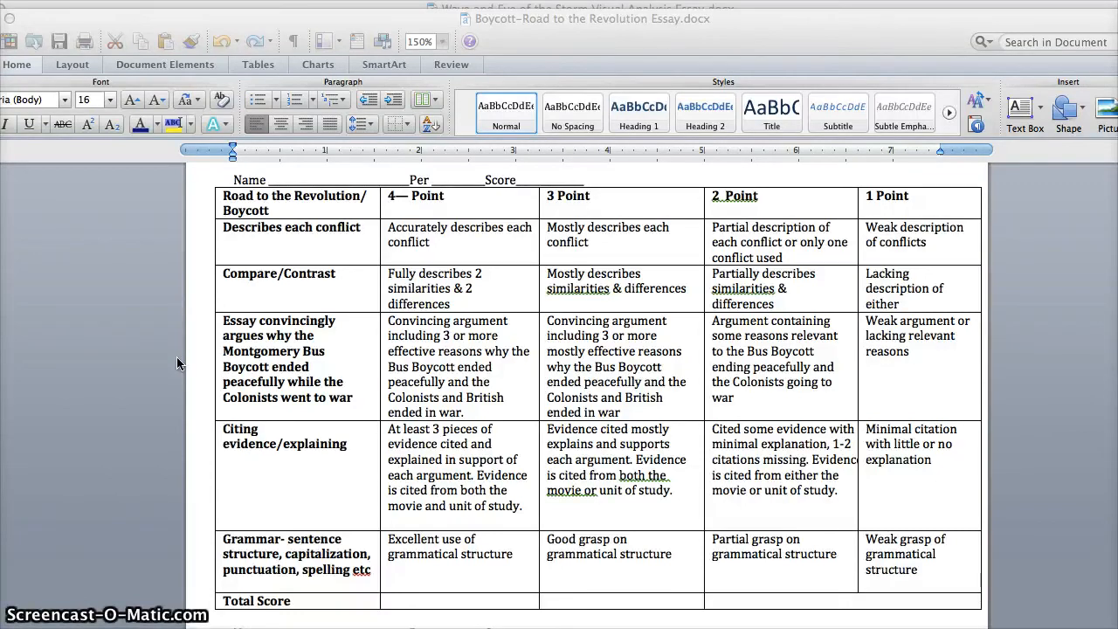
pyautogui.scroll(-3)
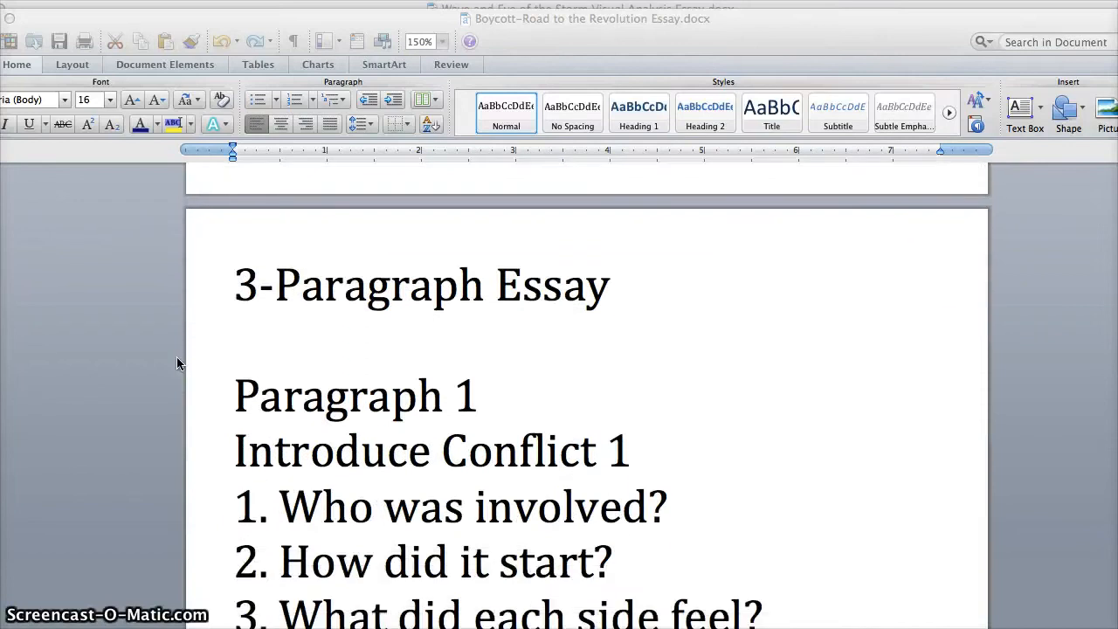
pyautogui.scroll(-3)
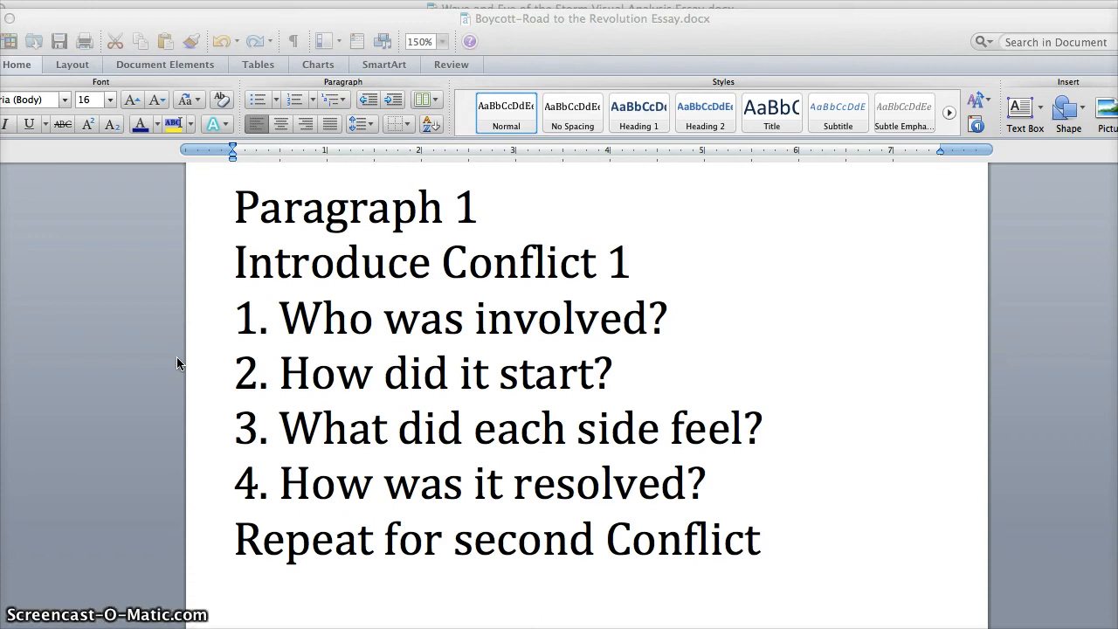
pyautogui.scroll(-3)
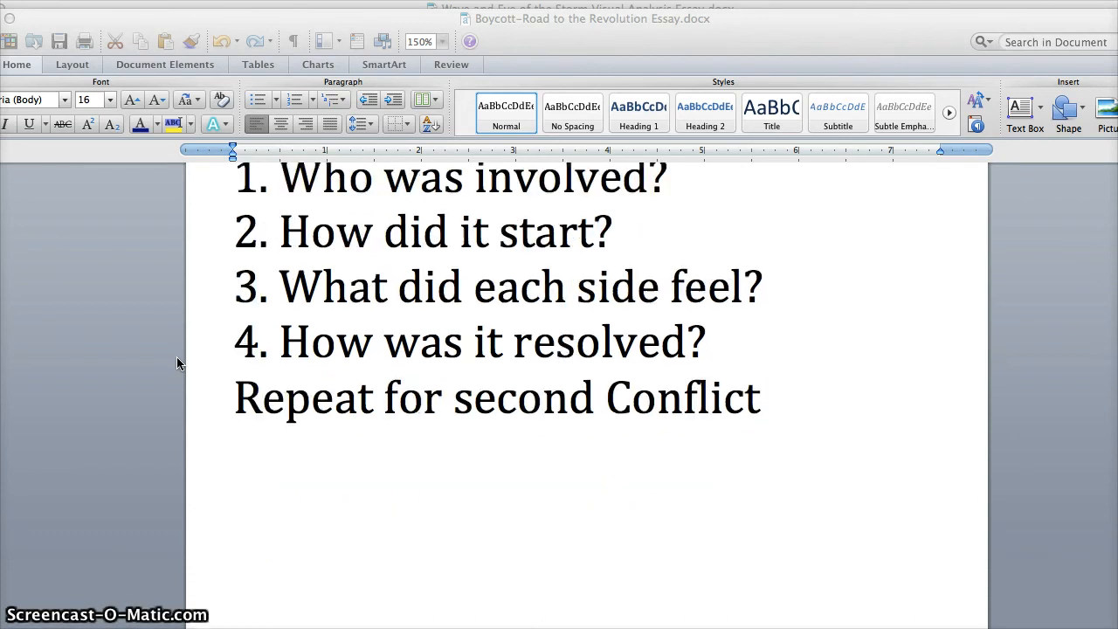
pyautogui.scroll(-3)
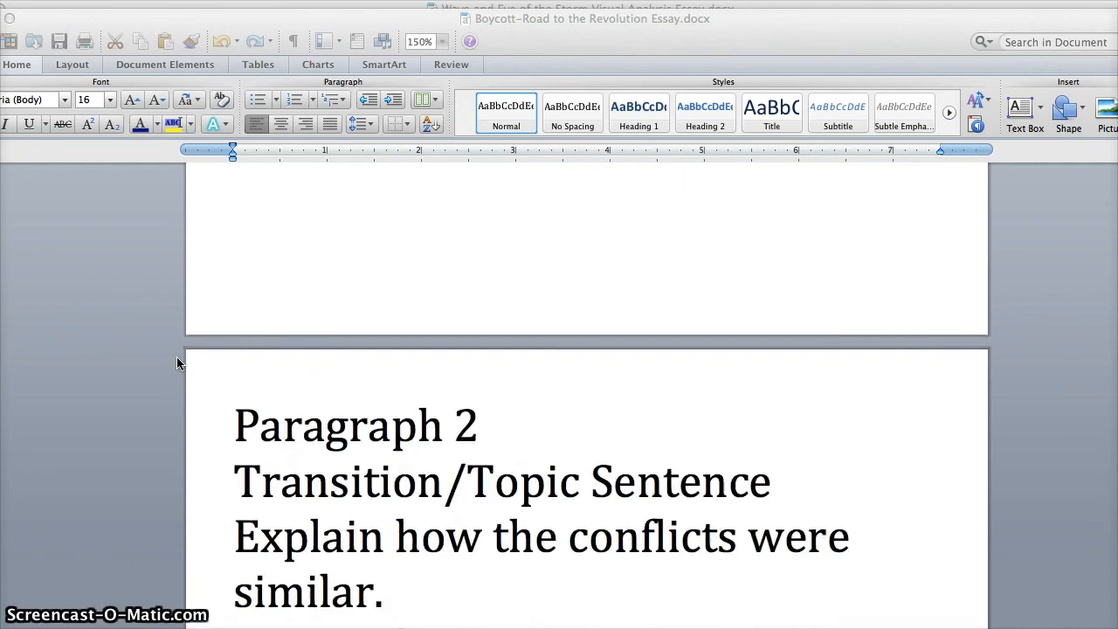
pyautogui.scroll(-3)
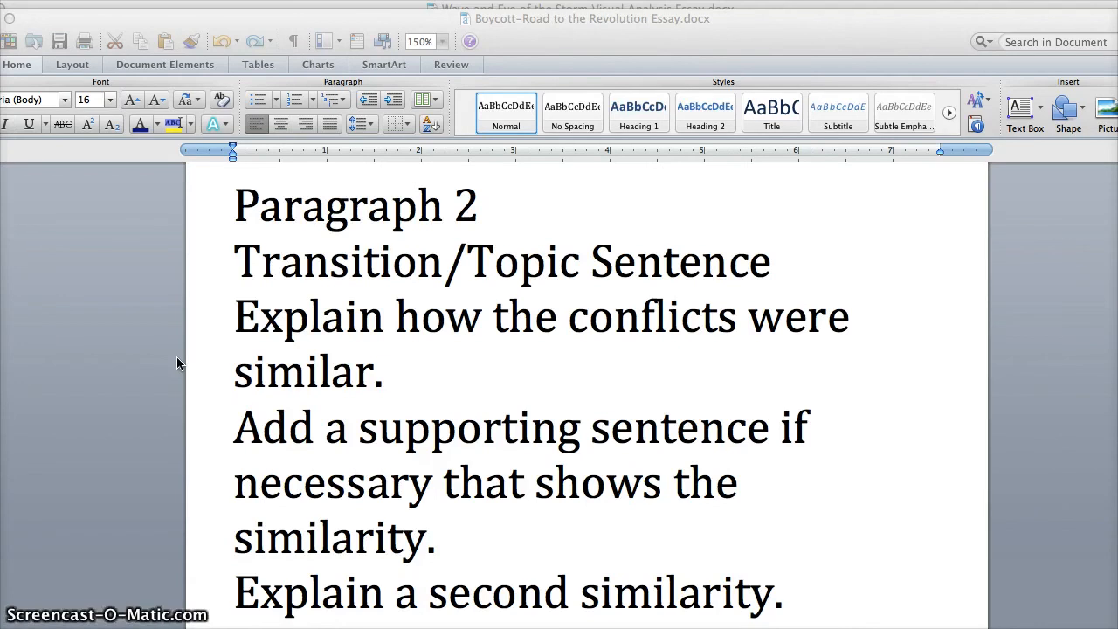
pyautogui.scroll(-3)
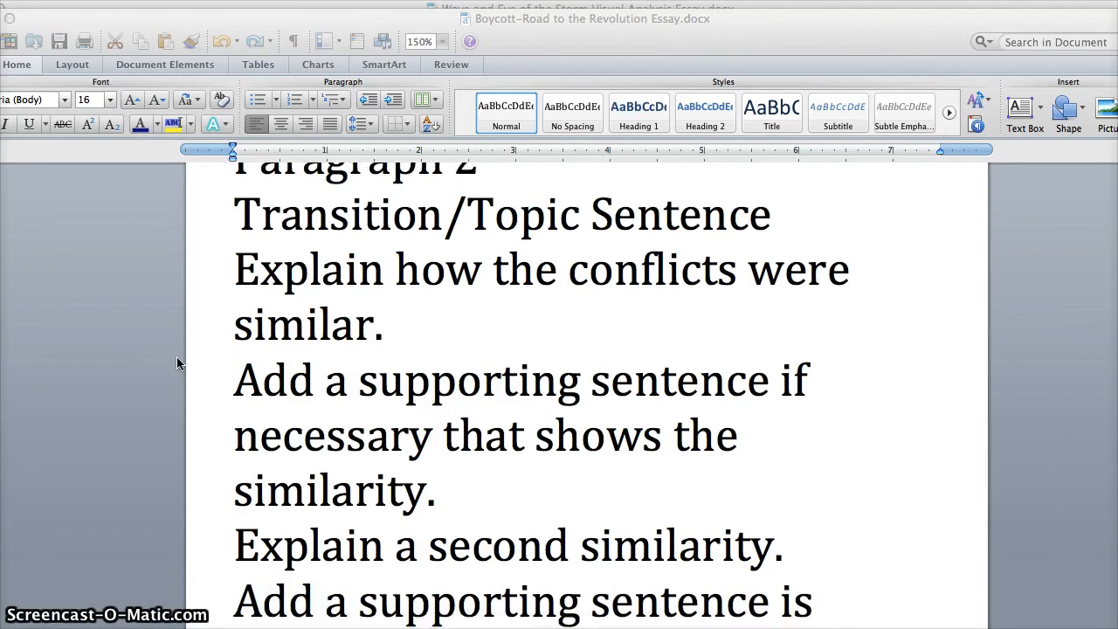
pyautogui.scroll(-3)
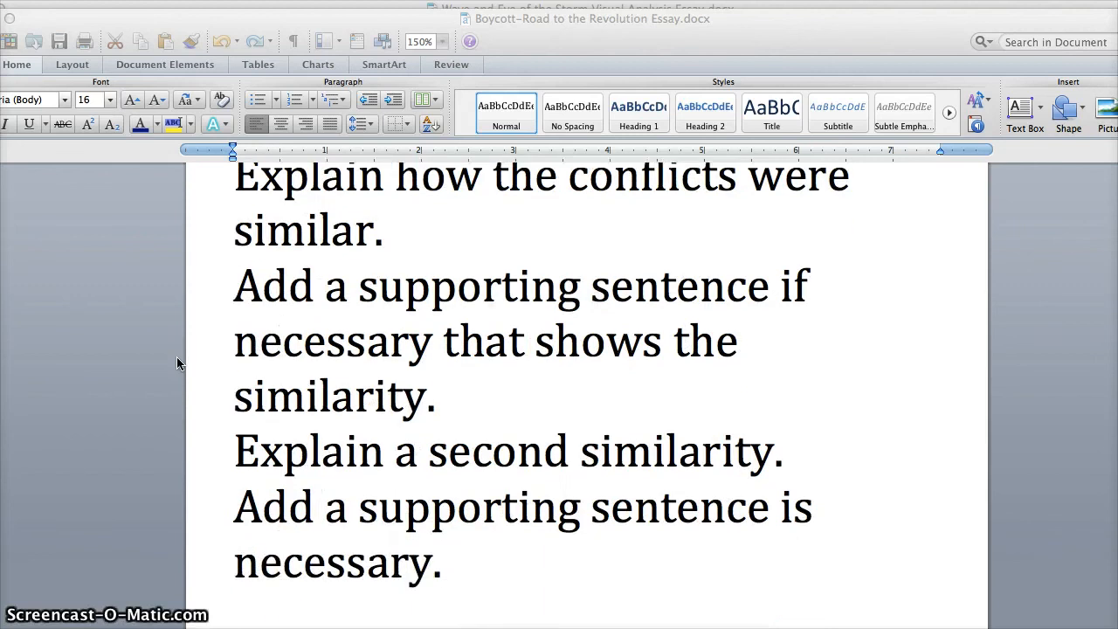
pyautogui.scroll(-3)
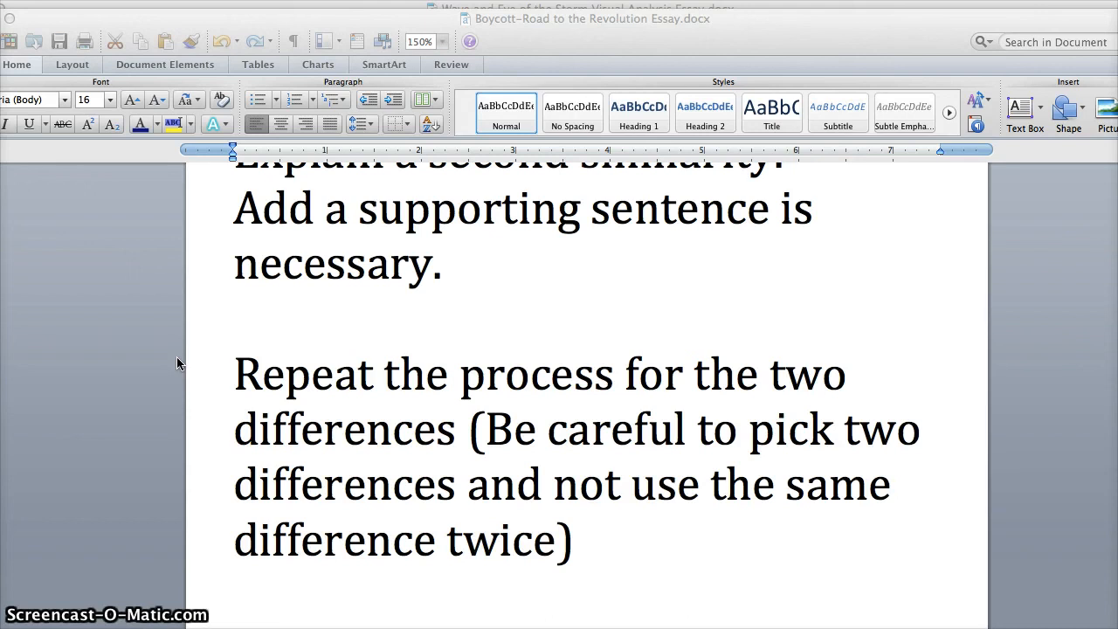
pyautogui.scroll(-3)
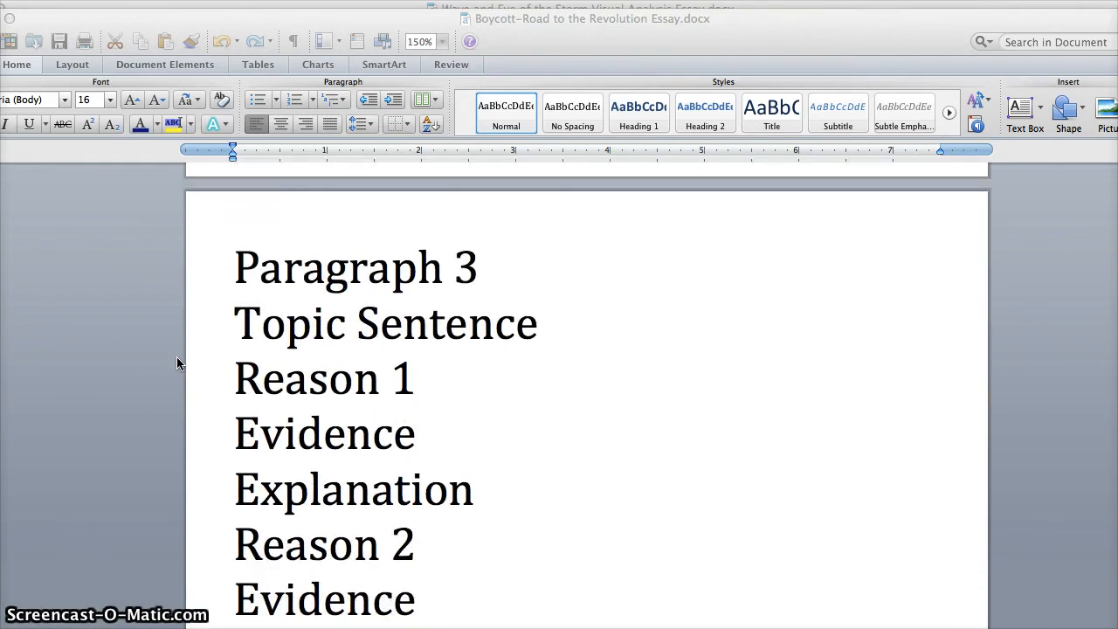
pyautogui.scroll(-3)
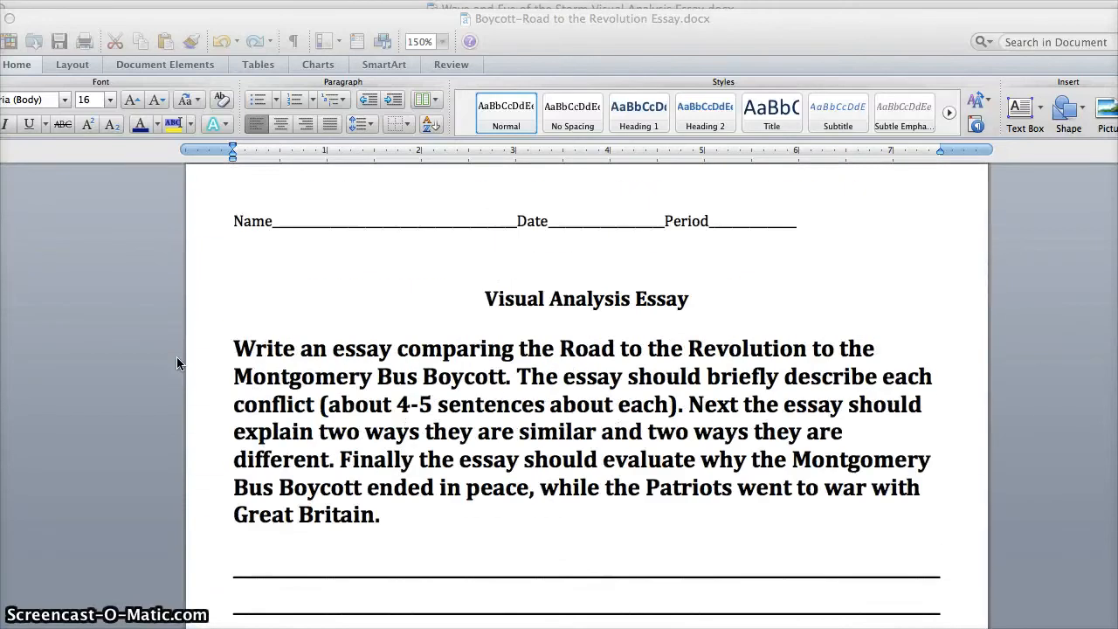
pyautogui.scroll(-3)
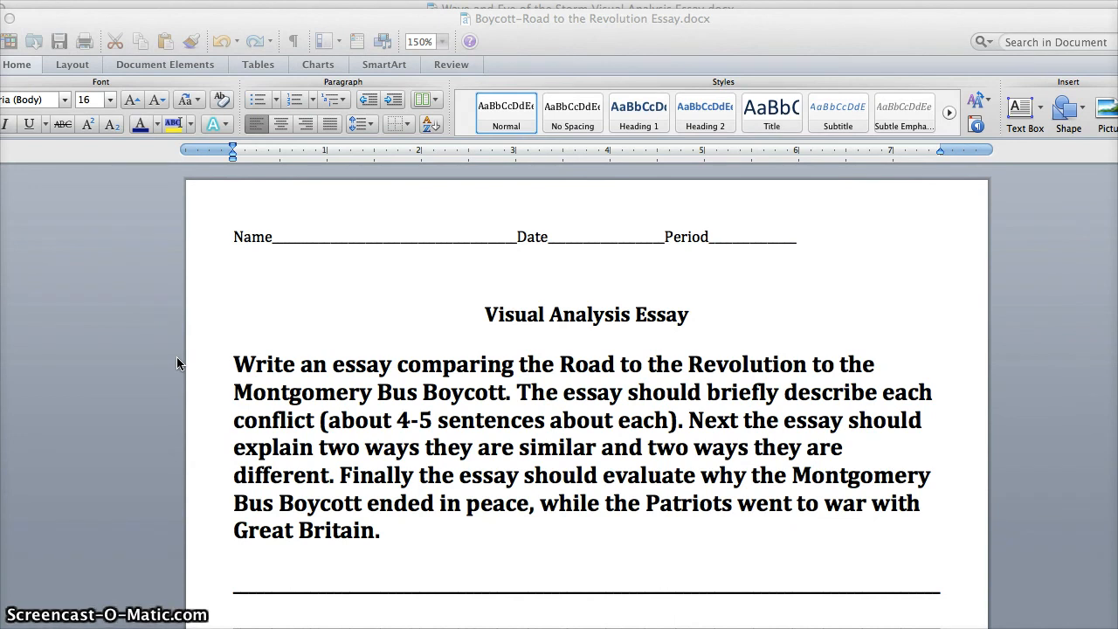
pyautogui.scroll(-3)
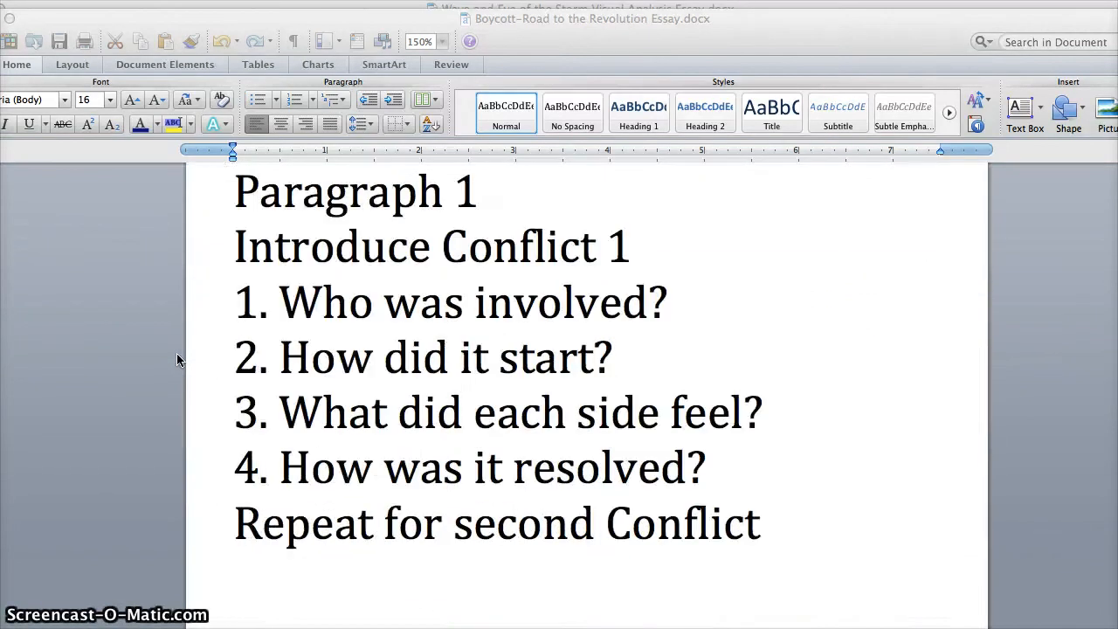
pyautogui.scroll(-3)
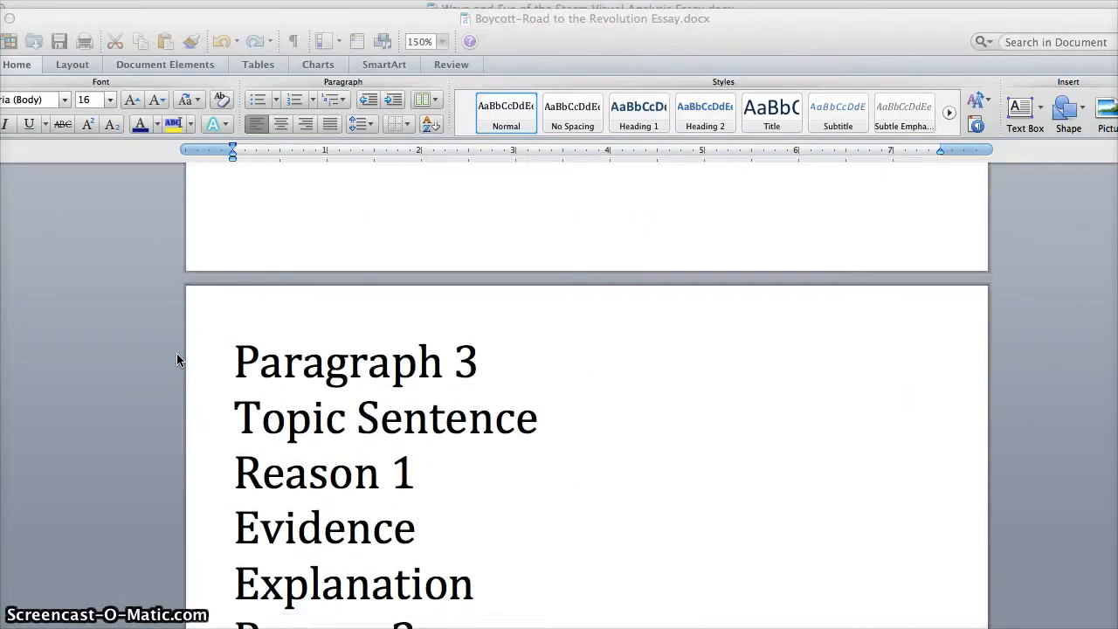
pyautogui.scroll(-3)
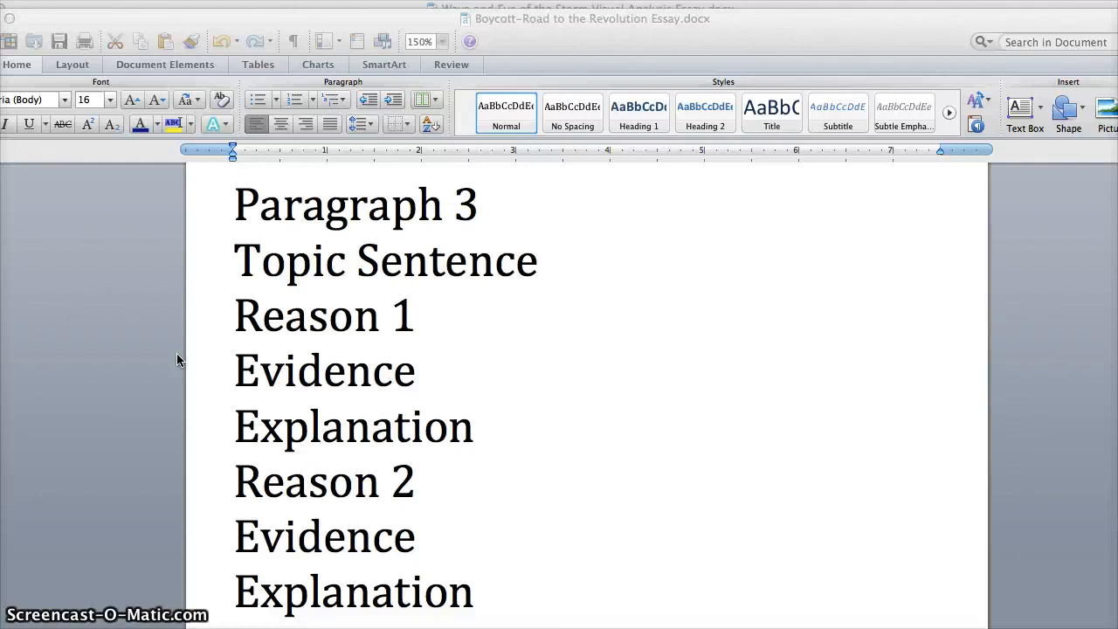
pyautogui.scroll(-3)
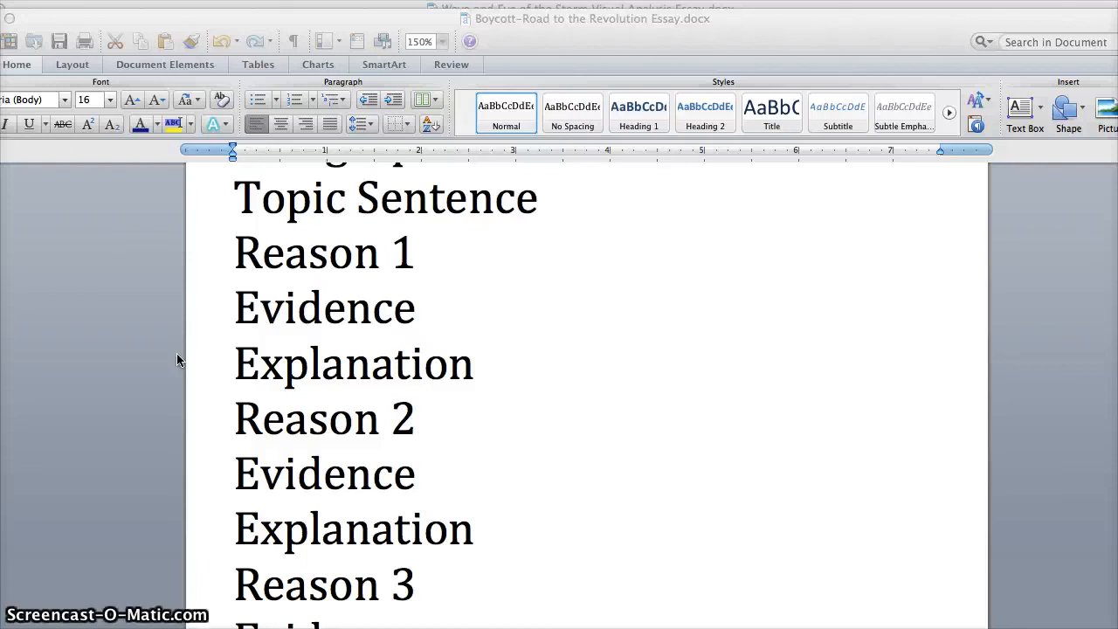
pyautogui.scroll(-3)
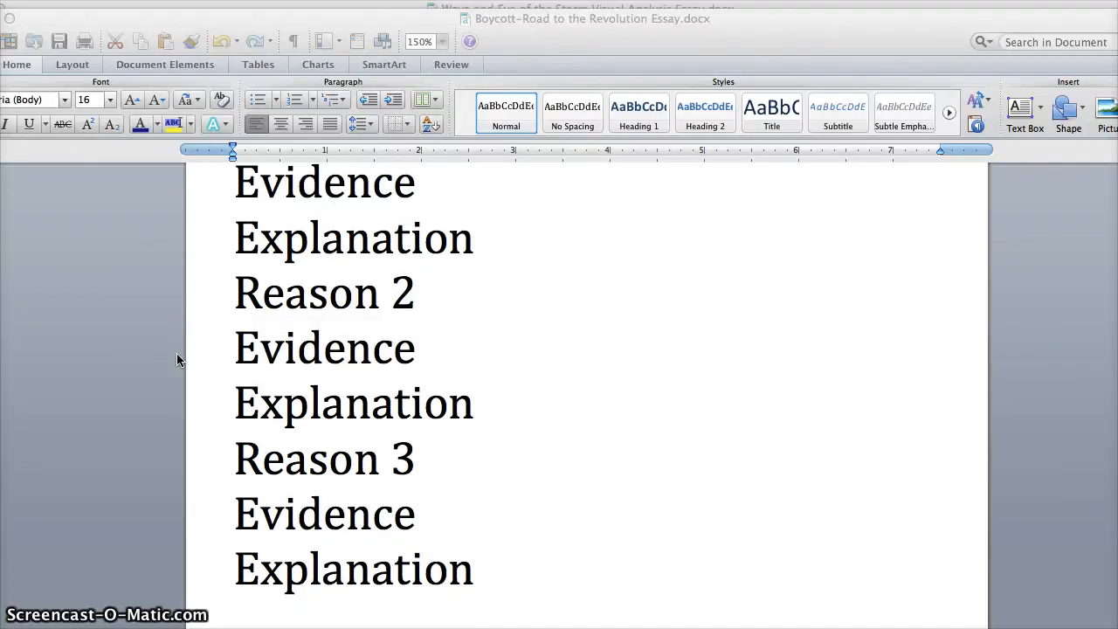